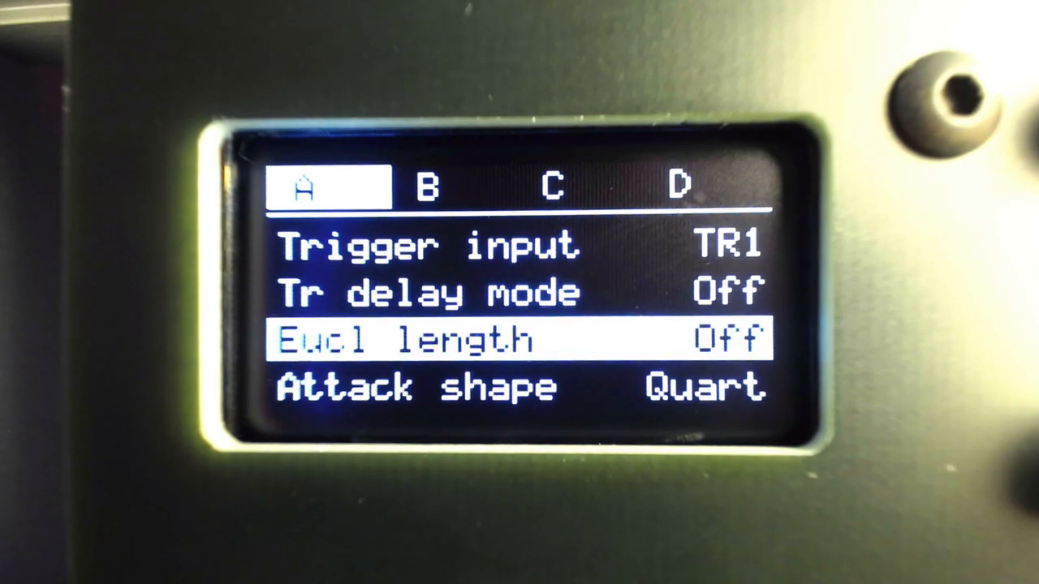
{"action": "scroll", "scroll_direction": "down", "scroll_amount": 3}
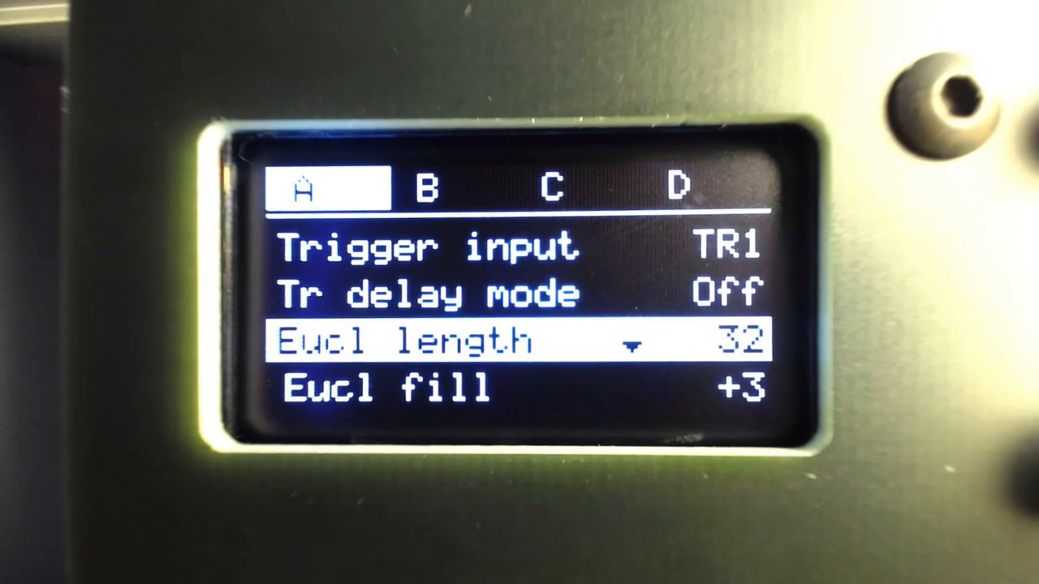
{"action": "scroll", "scroll_direction": "down", "scroll_amount": 3}
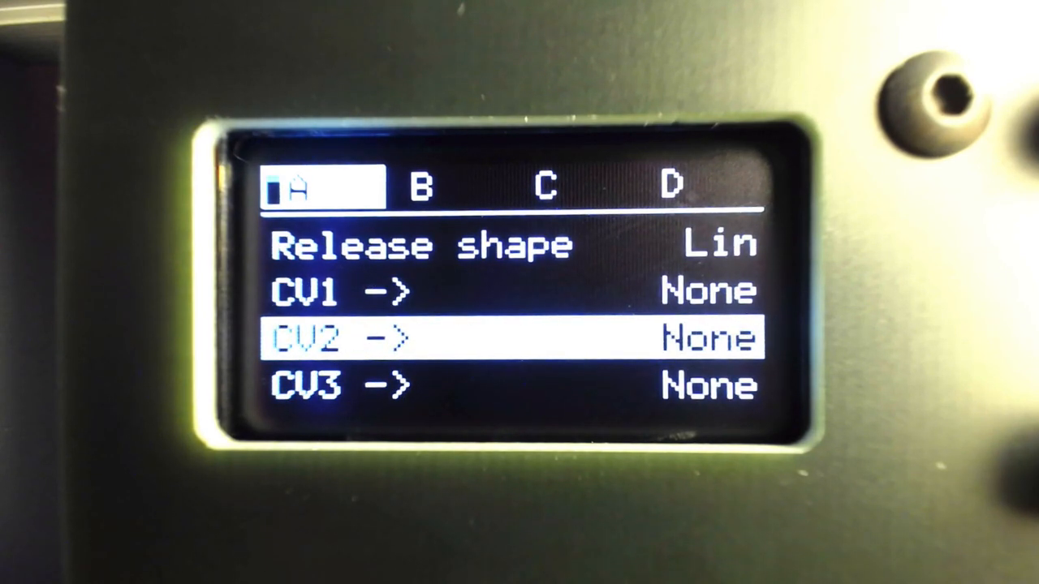
{"action": "scroll", "scroll_direction": "down", "scroll_amount": 3}
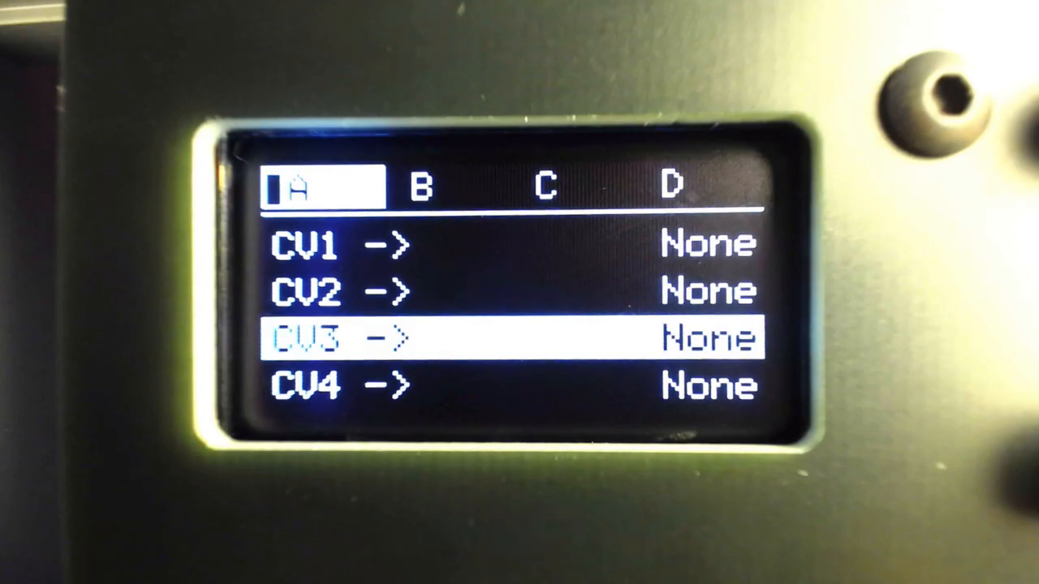